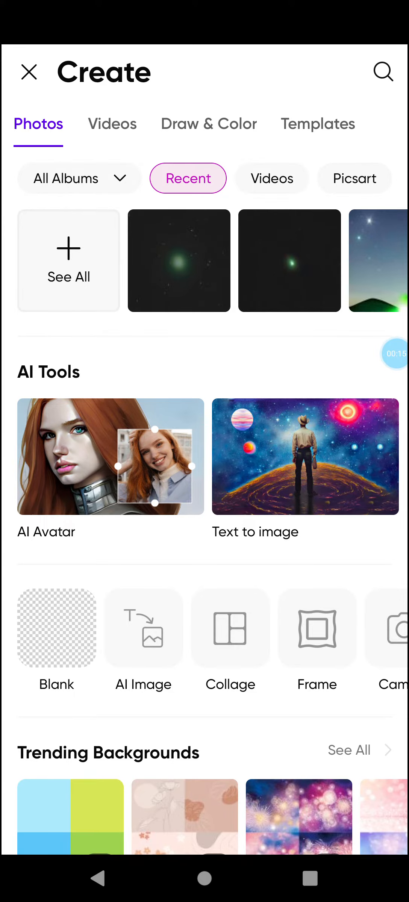
# - Start an AI Image creation and focus the empty prompt field with the Illustration preset selected
pyautogui.click(305, 456)
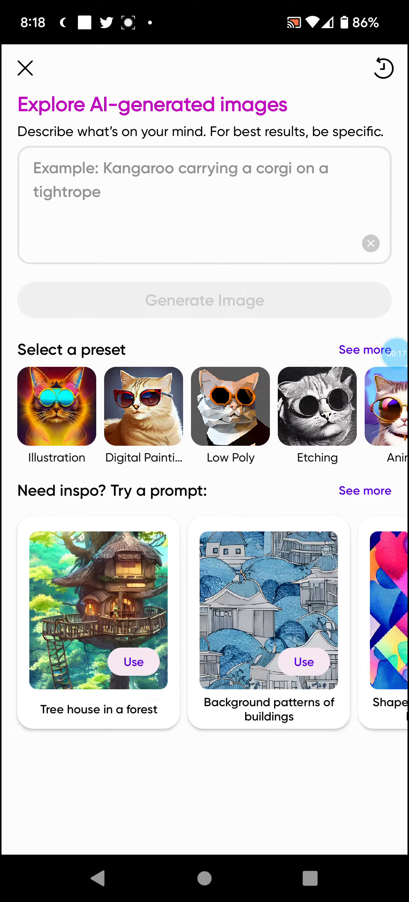
pyautogui.click(205, 204)
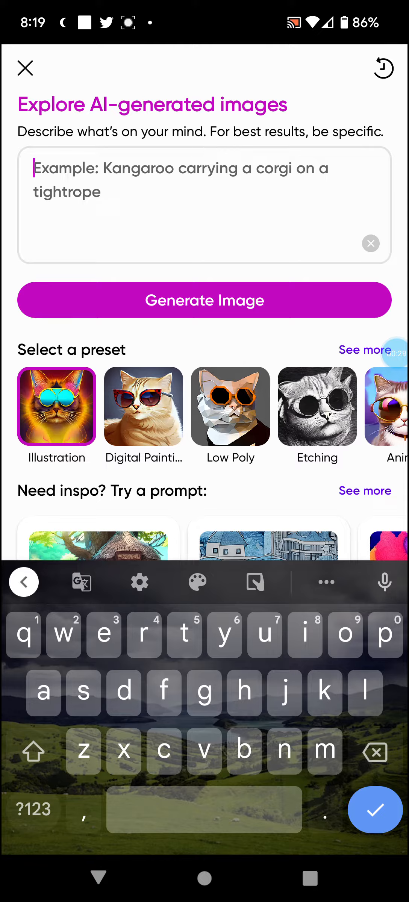
# - Enter the prompt 'Hurricane Ian' and generate four illustration results
pyautogui.click(33, 750)
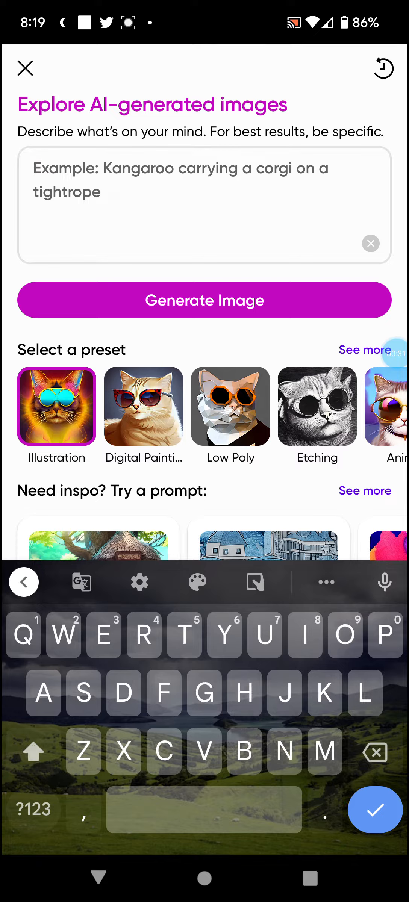
pyautogui.click(205, 204)
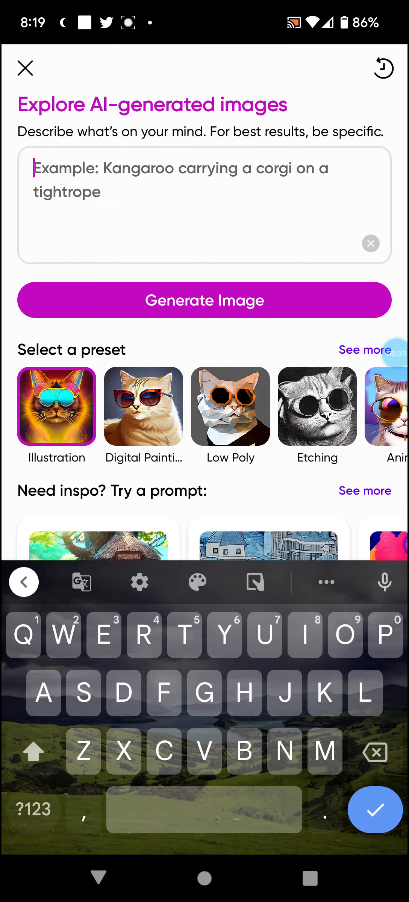
pyautogui.write('Hurricane')
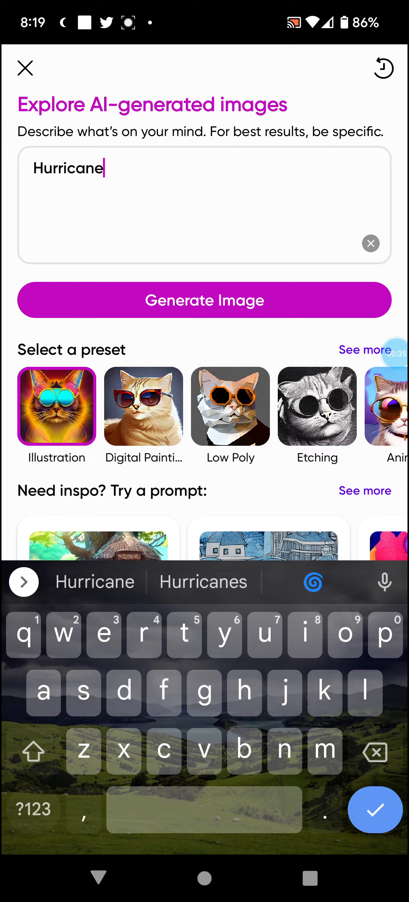
pyautogui.write('Ian')
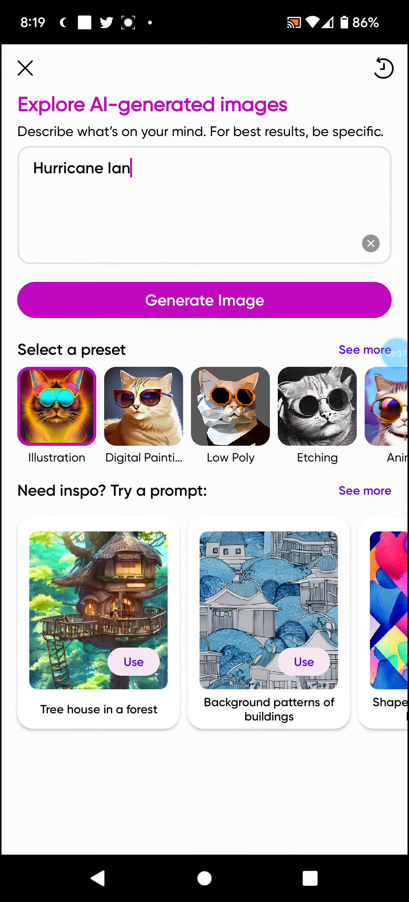
pyautogui.click(204, 300)
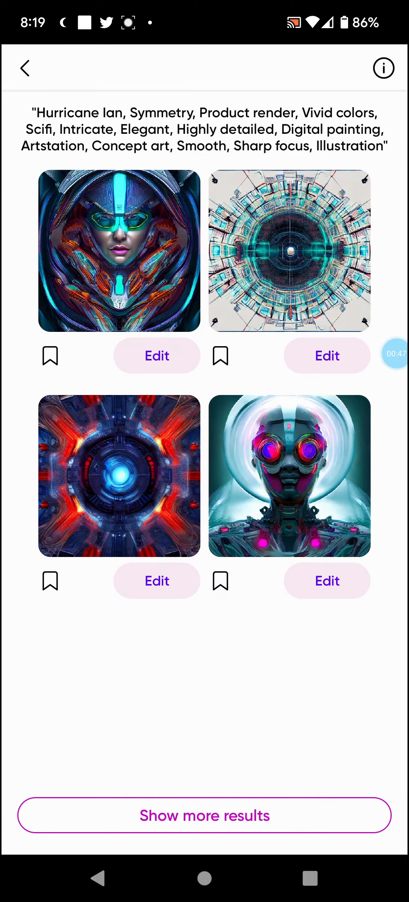
# - Go back to the prompt and regenerate with a cinematic fantasy preset
pyautogui.click(25, 67)
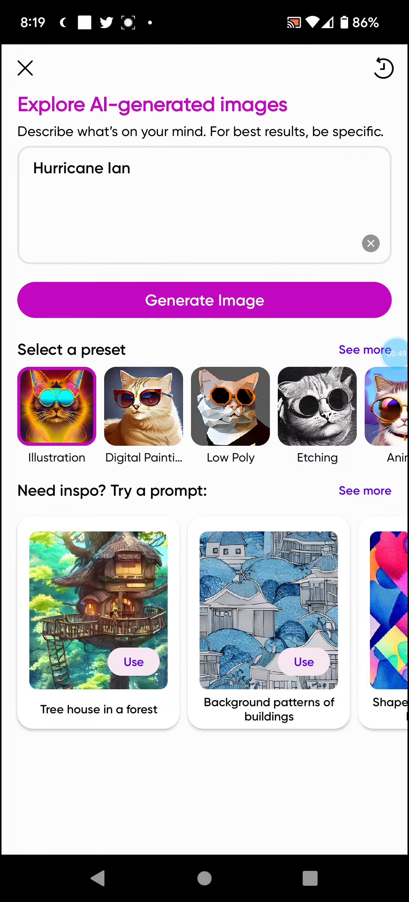
pyautogui.hscroll(-3)
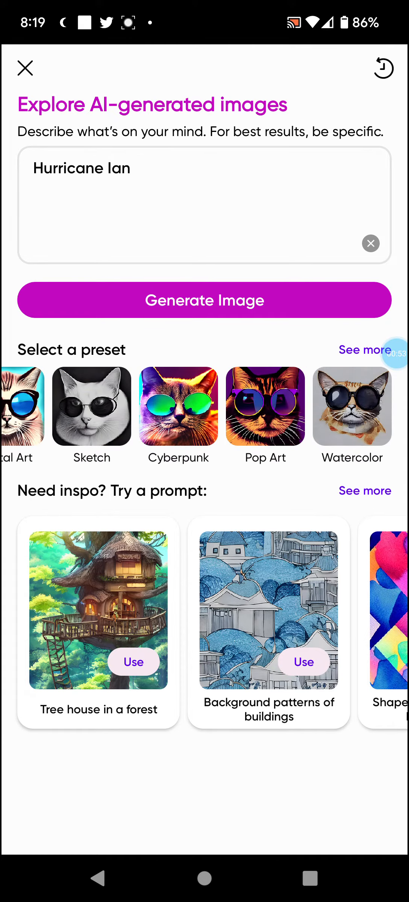
pyautogui.click(364, 350)
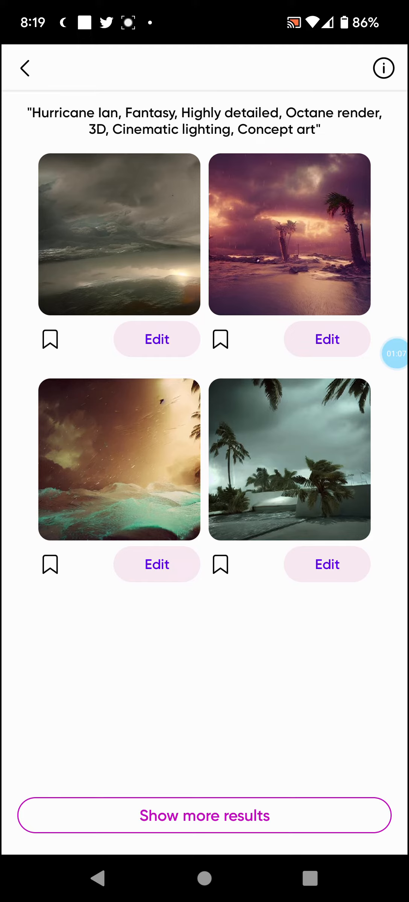
# - Open the bottom-right stormy palm-tree result in the editor and continue toward posting
pyautogui.click(327, 564)
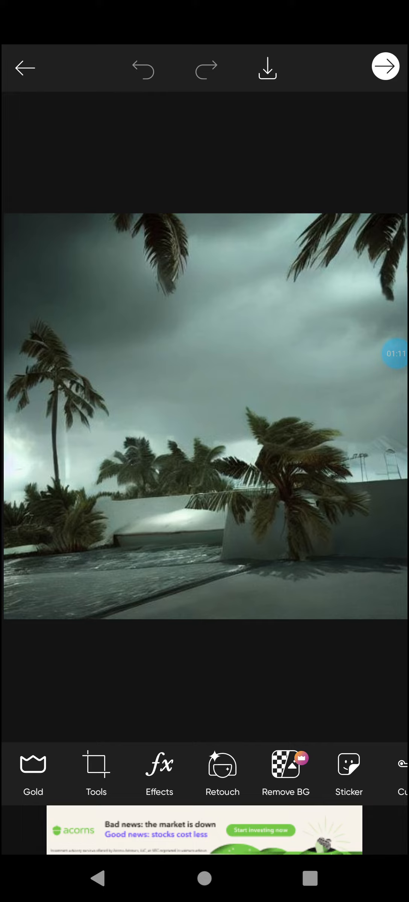
pyautogui.click(33, 762)
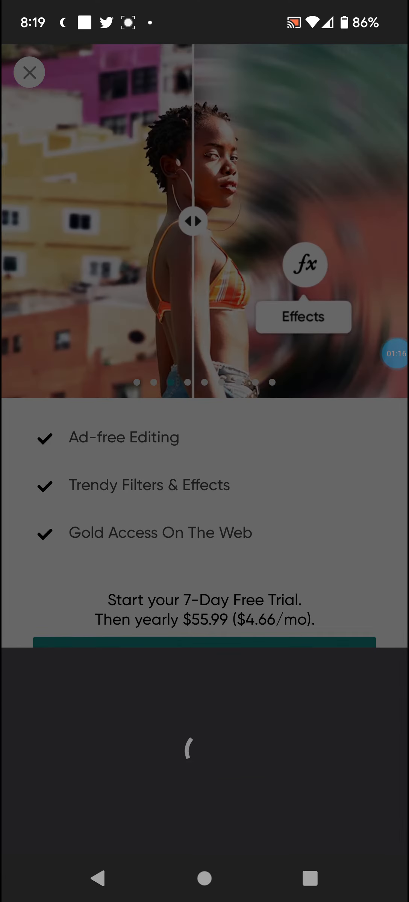
# - Dismiss the Gold subscription offer to reach the Post to Picsart screen
pyautogui.click(204, 643)
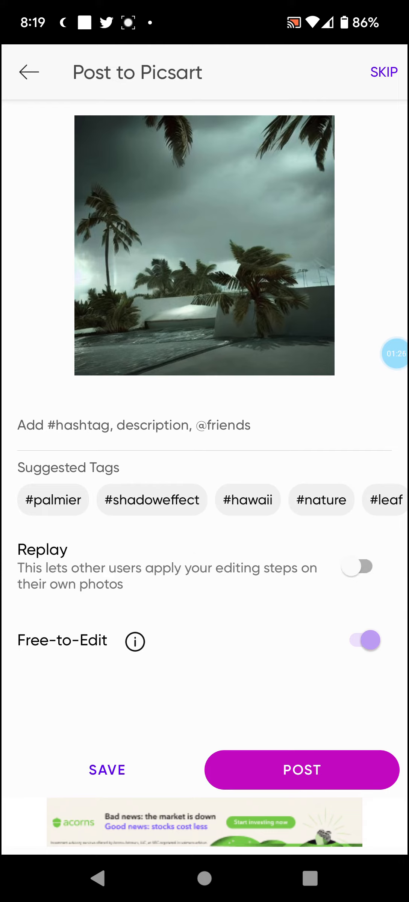
pyautogui.click(106, 770)
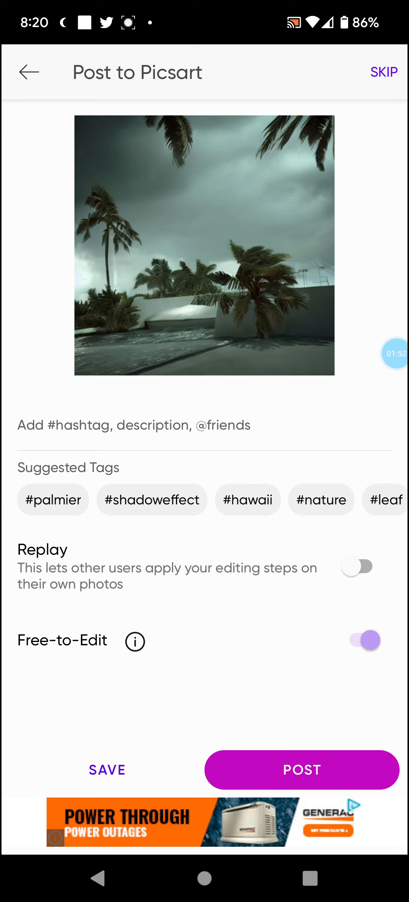
pyautogui.click(384, 353)
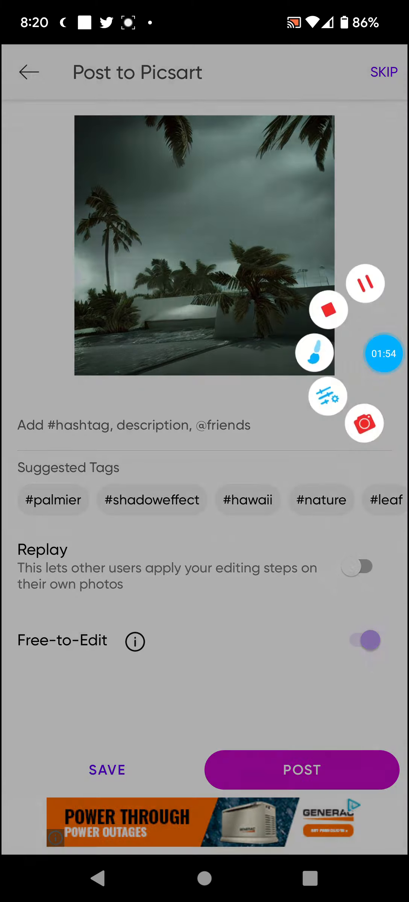